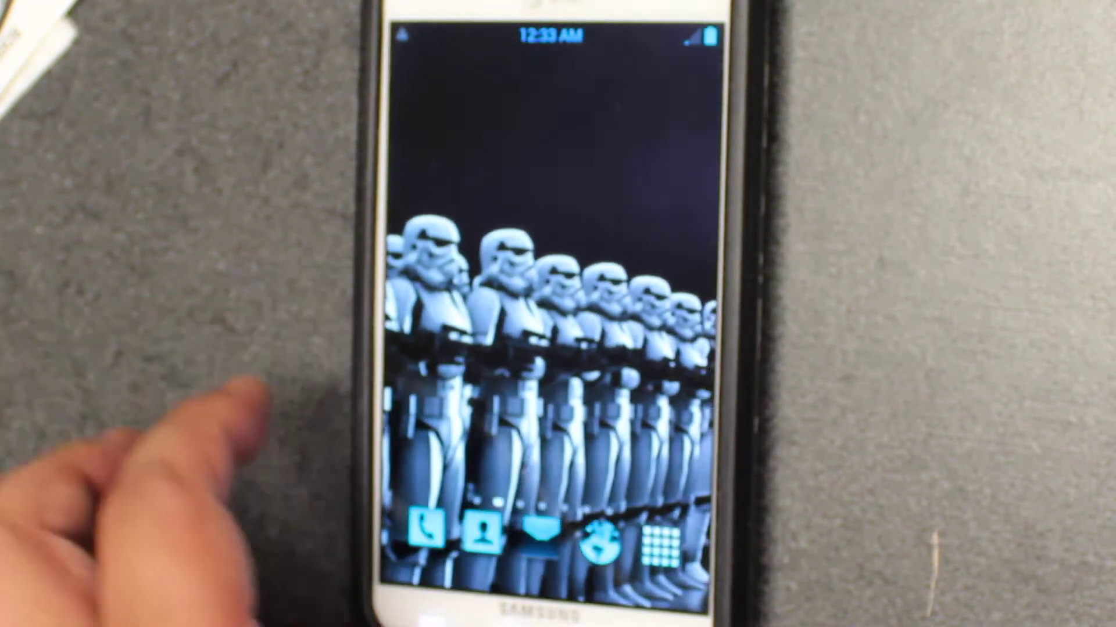
Open the app drawer from the dock's grid icon to list installed apps.
left_click(662, 543)
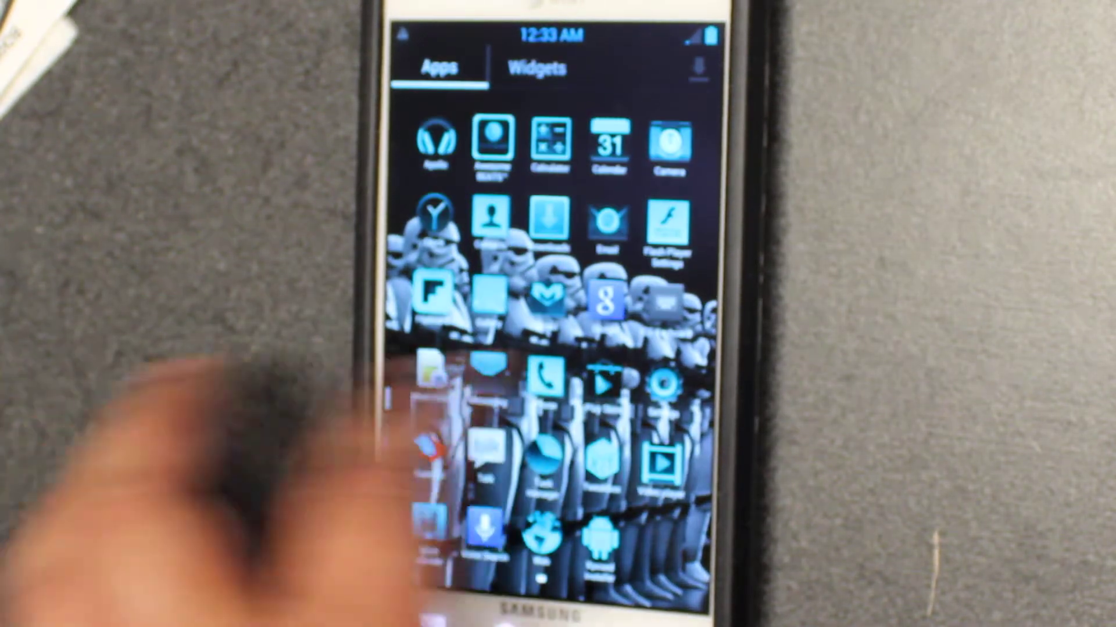